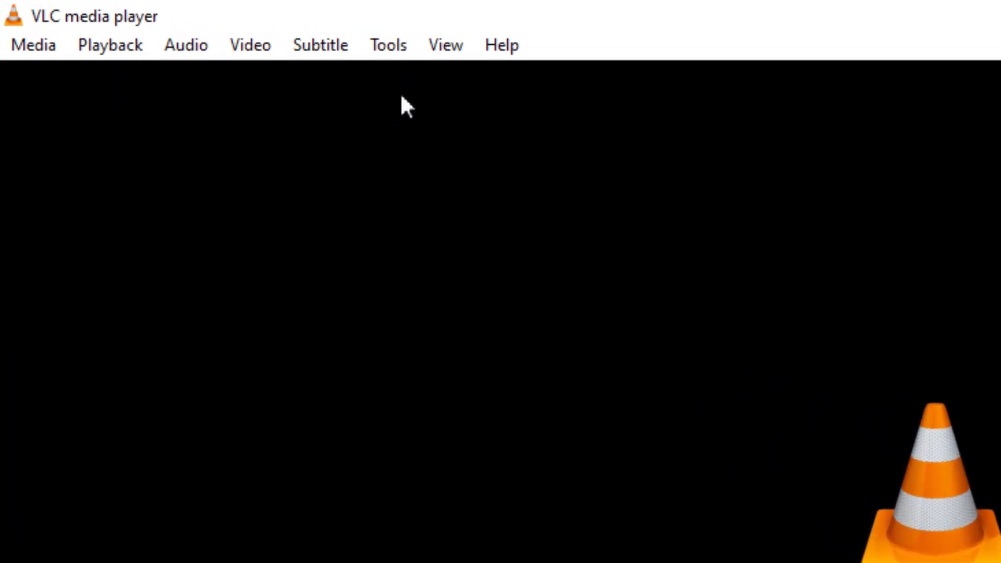
- Open VLC's Simple Preferences window from the Tools menu, landing on Interface settings
click(388, 44)
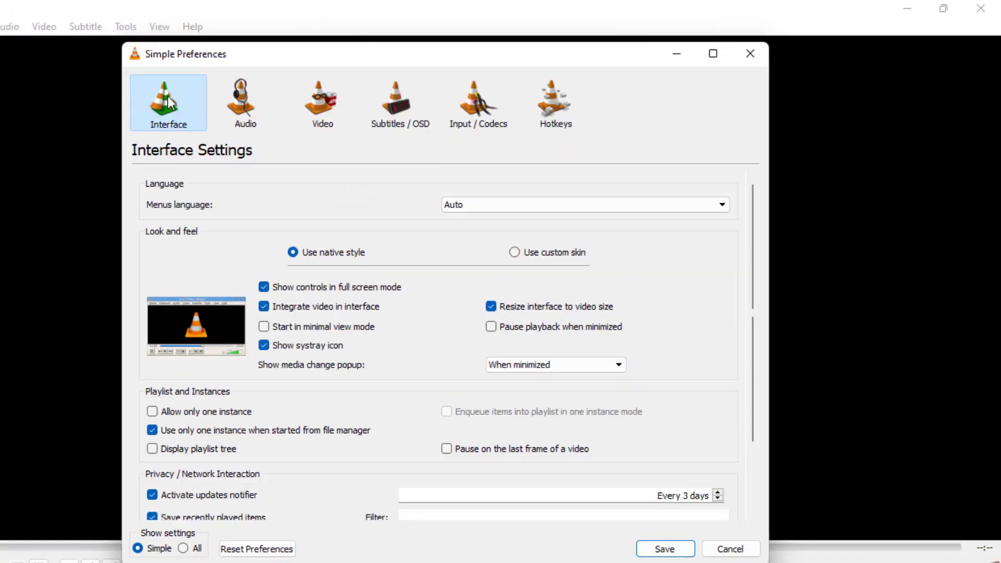
- Uncheck 'Save recently played items' under Privacy / Network Interaction
scroll(down, 3)
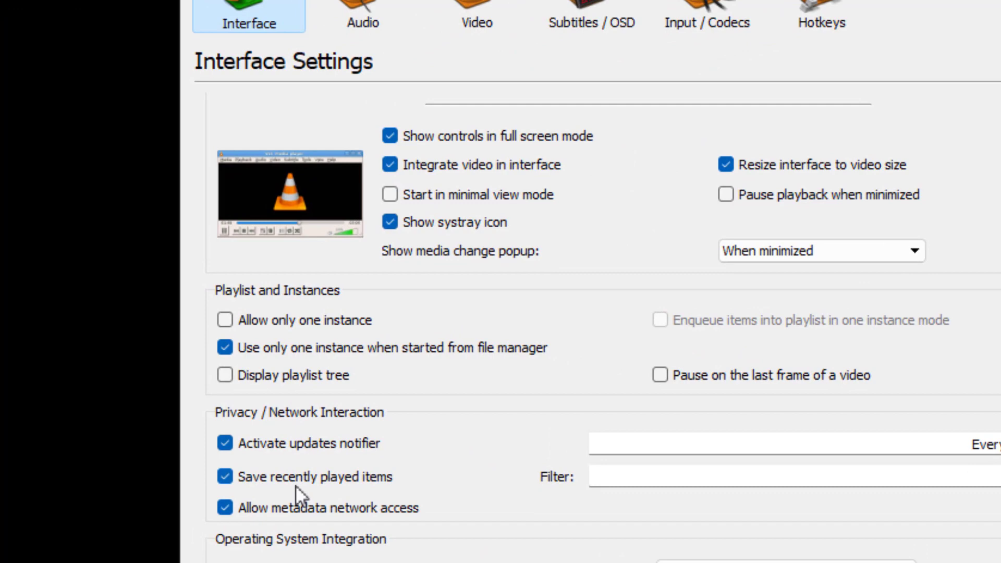
mouse_move(327, 492)
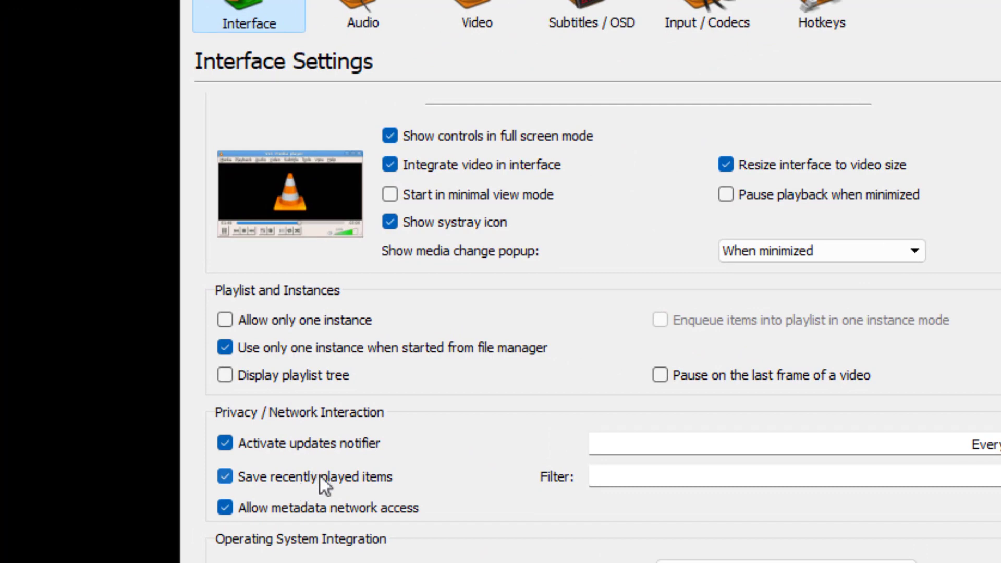
click(224, 478)
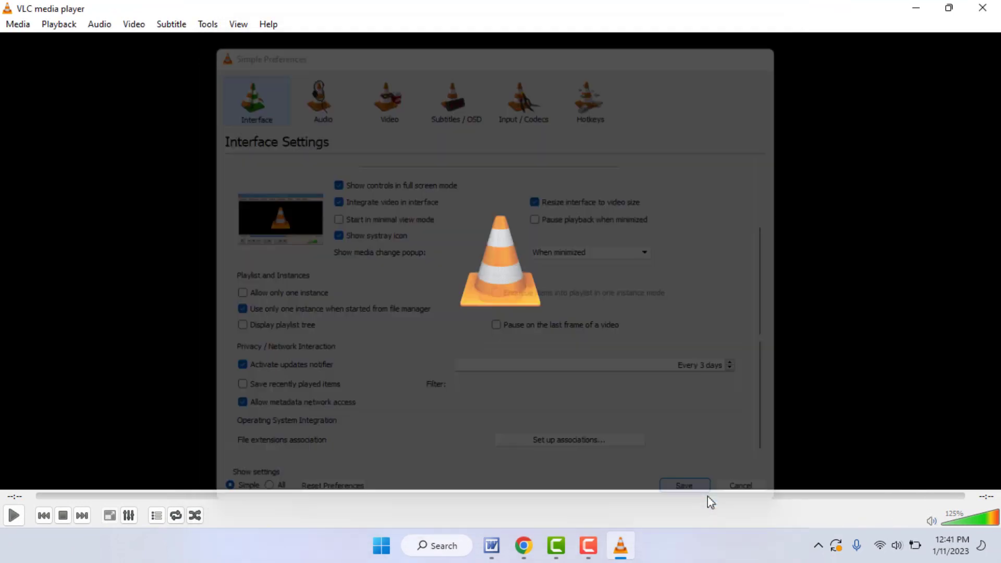
- Save the preferences so recent-item history stays off, returning to the player
click(683, 485)
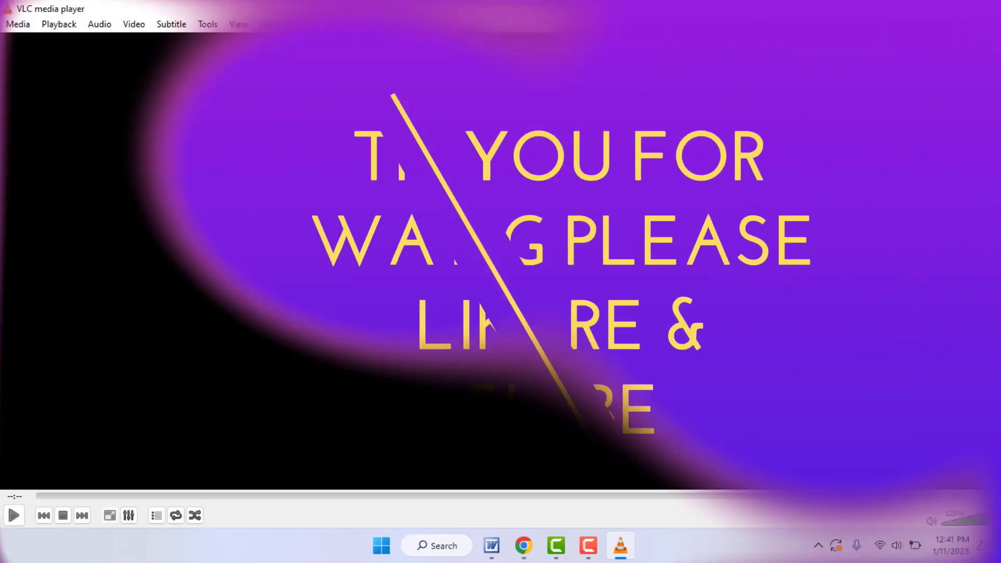